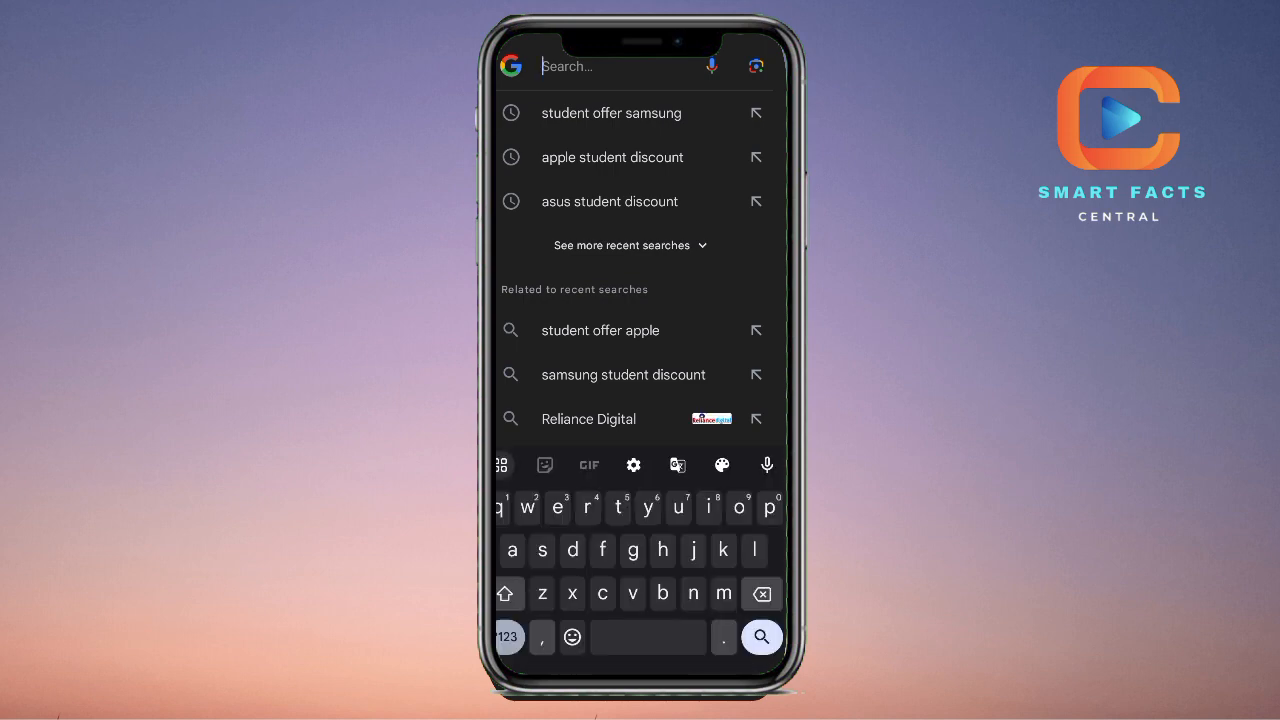
# Search Google for "youtube studio".
pyautogui.write('yotu')
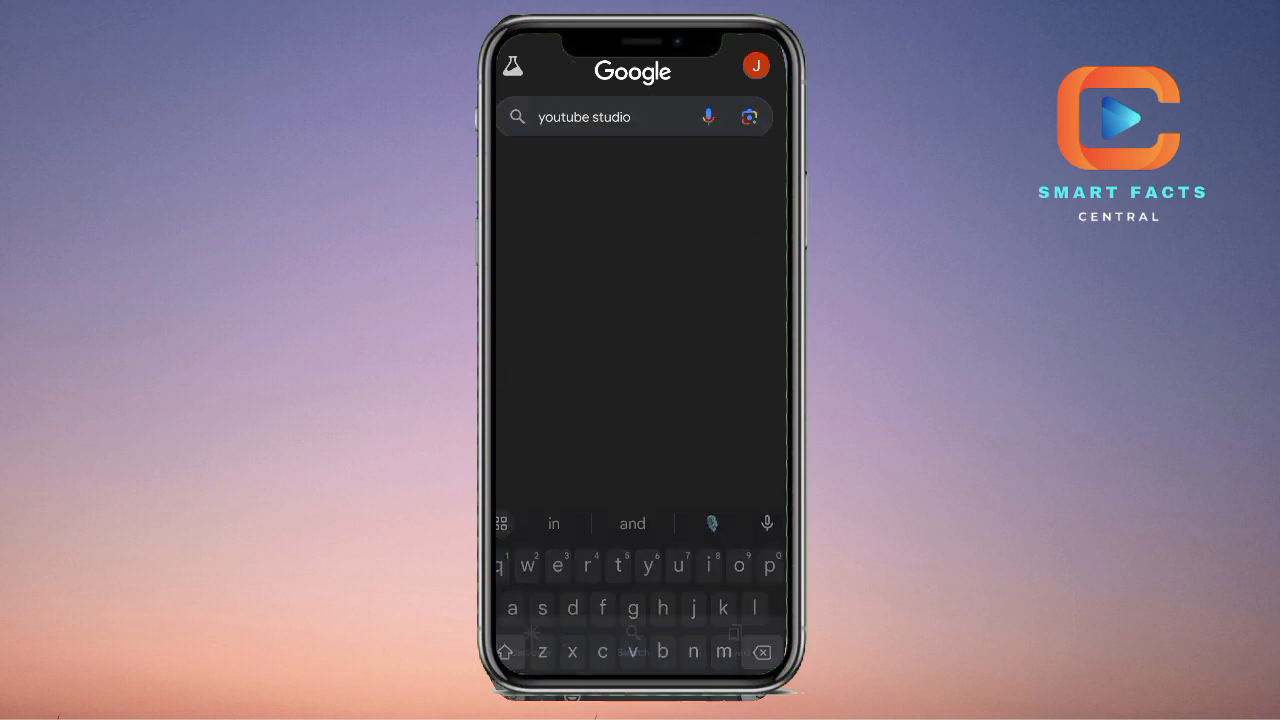
pyautogui.press('Enter')
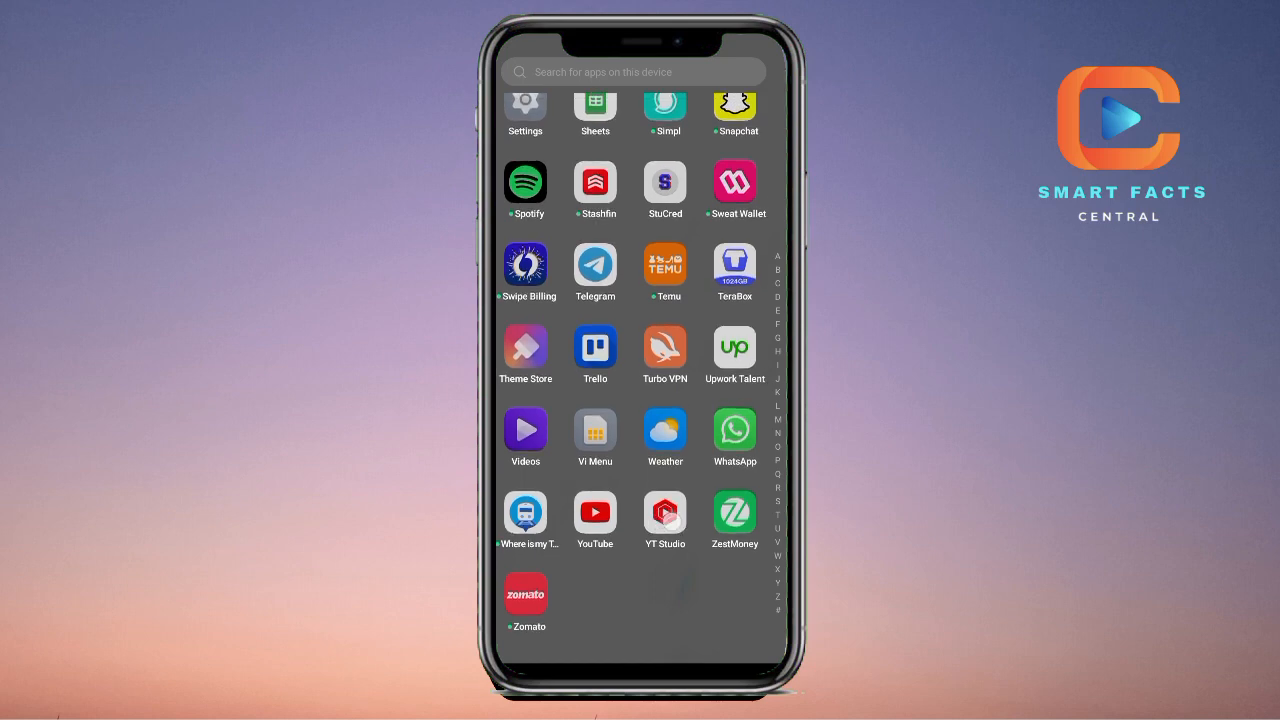
# Launch the YT Studio app from the app drawer.
pyautogui.click(524, 348)
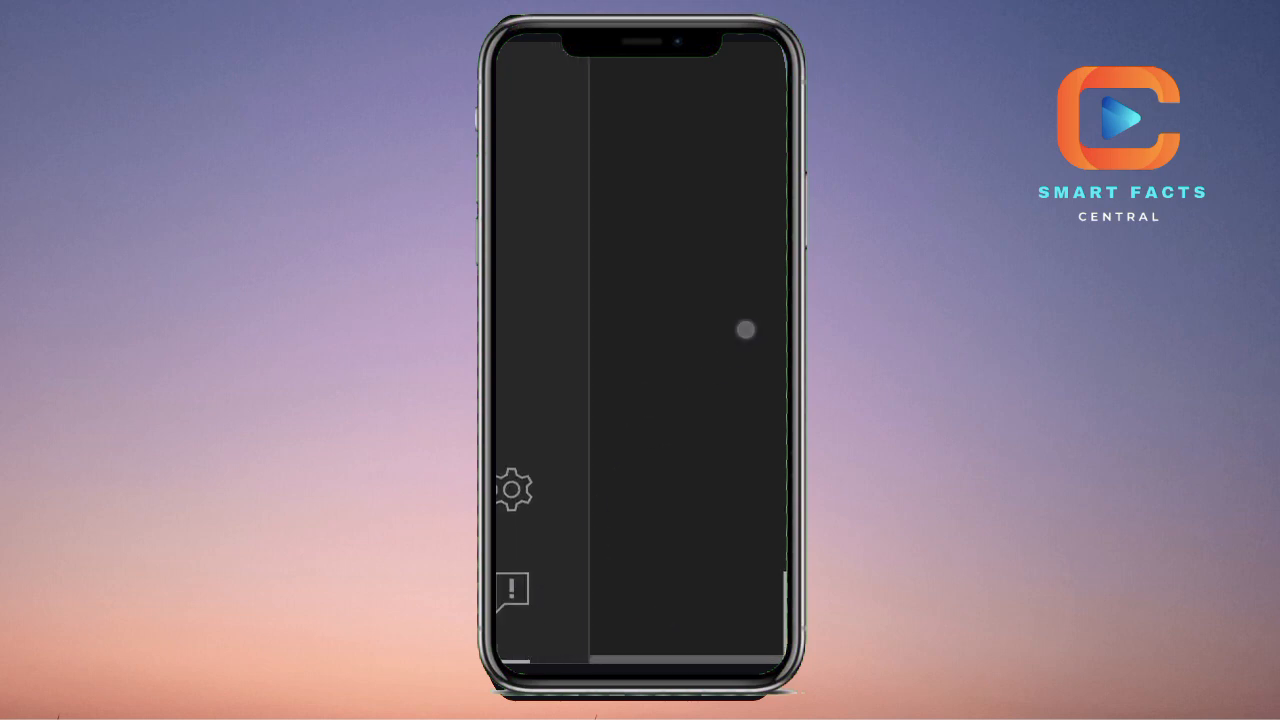
# Go to the channel Settings and switch to the Permissions section.
pyautogui.click(516, 492)
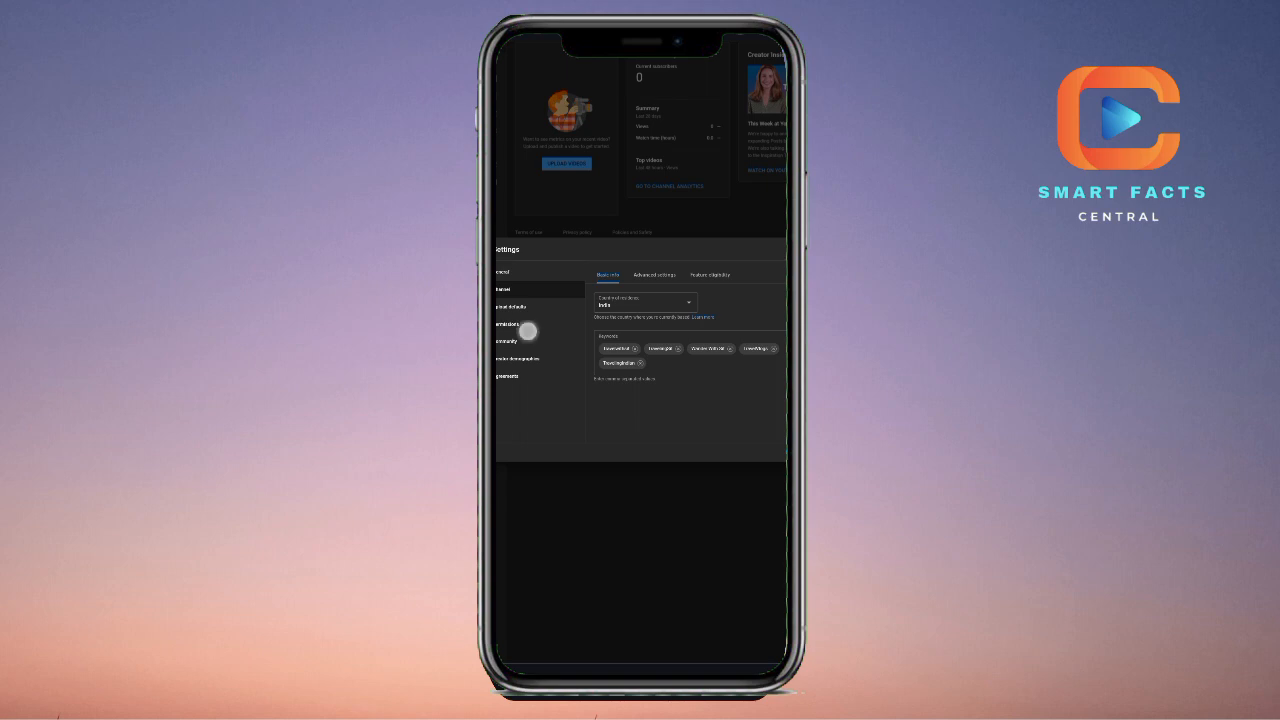
pyautogui.click(508, 324)
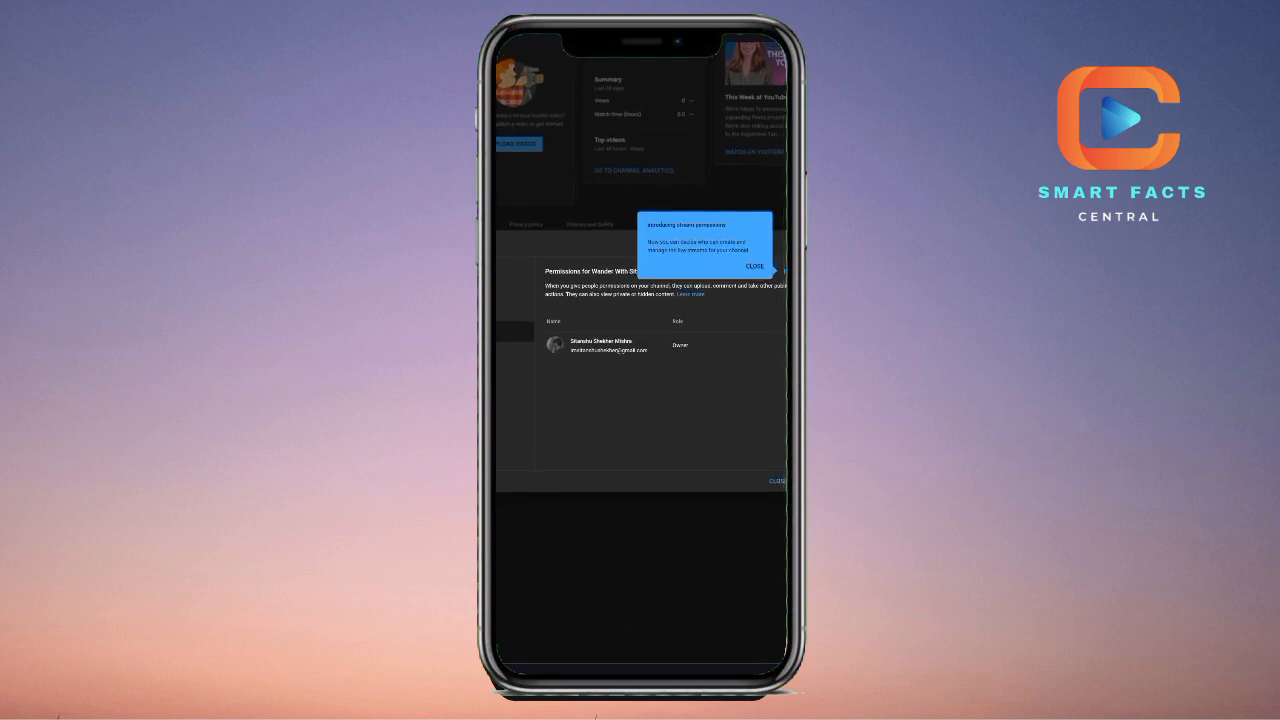
# Dismiss the brand account notice and start a new invitation.
pyautogui.click(754, 266)
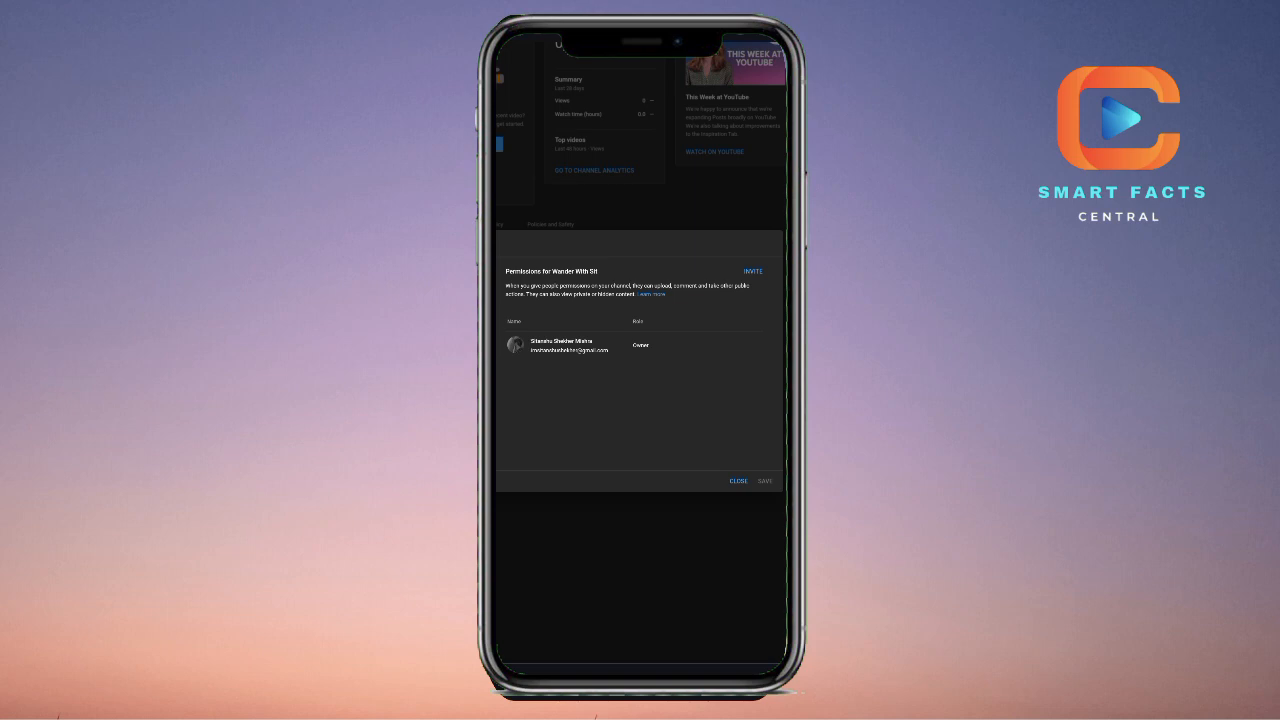
pyautogui.click(752, 272)
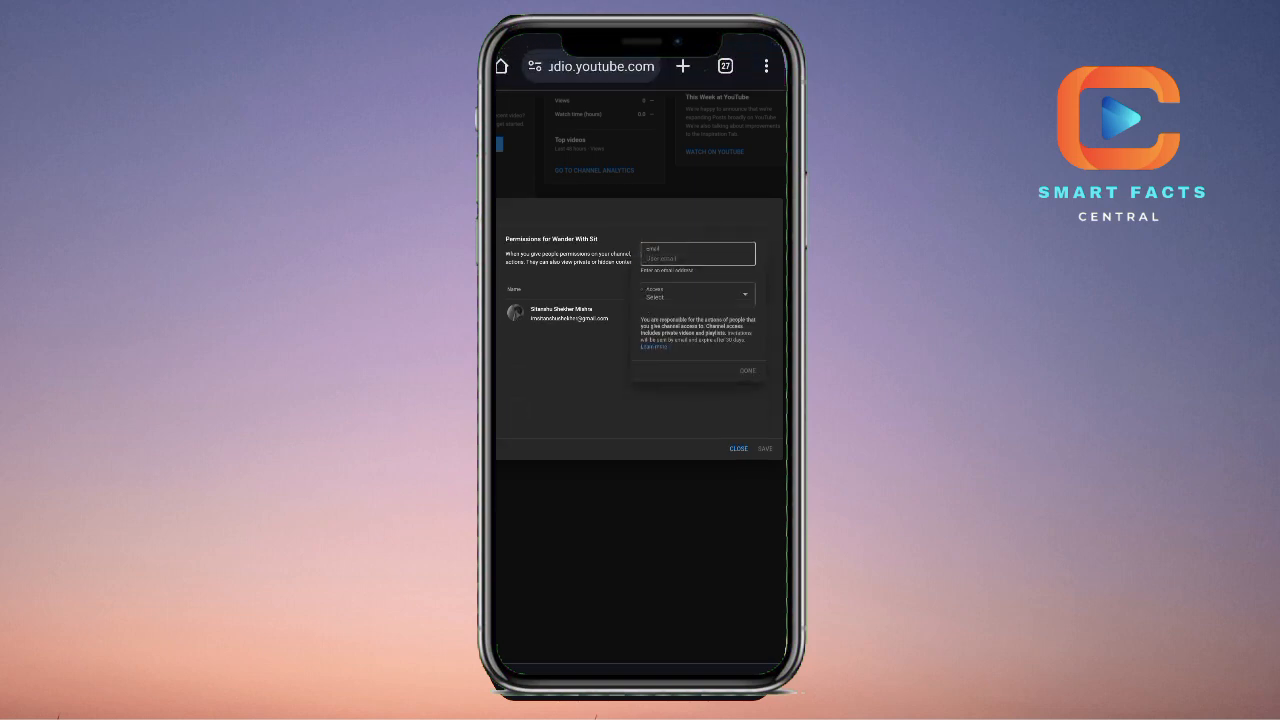
# Focus the Email field, try Viewer access, then settle on Manager as the invitee's role.
pyautogui.click(696, 252)
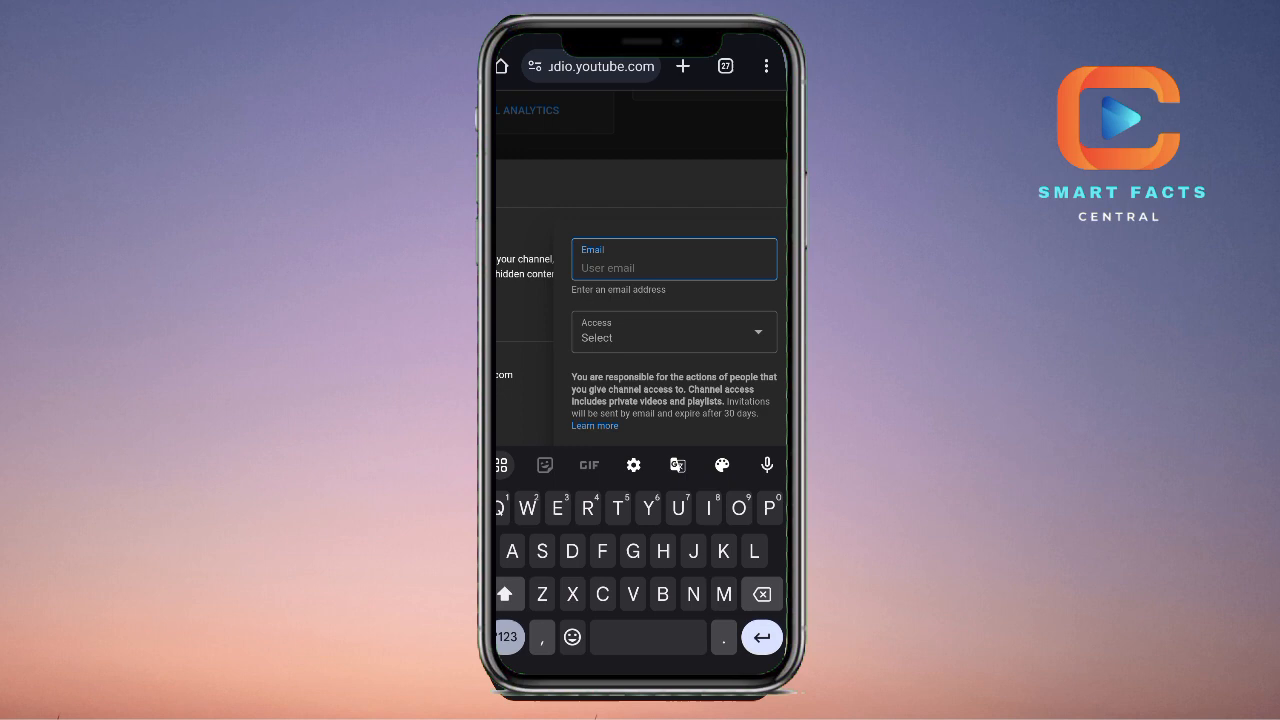
pyautogui.click(674, 332)
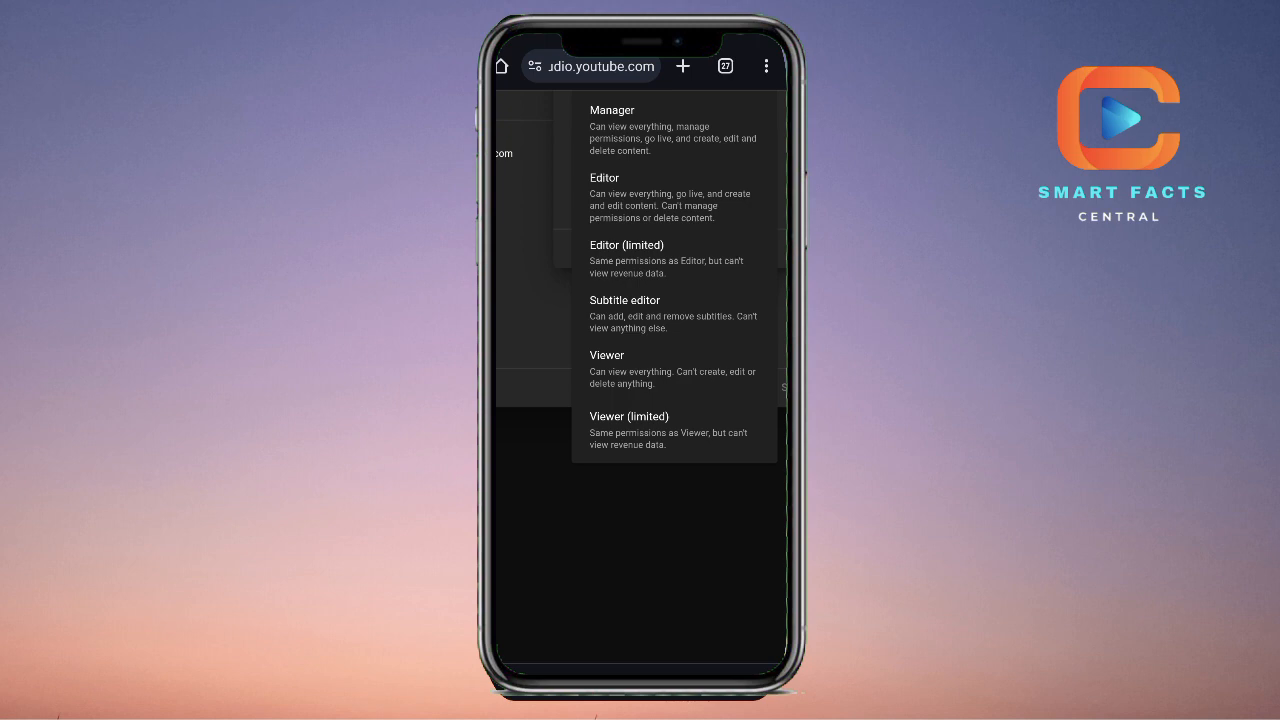
pyautogui.click(606, 356)
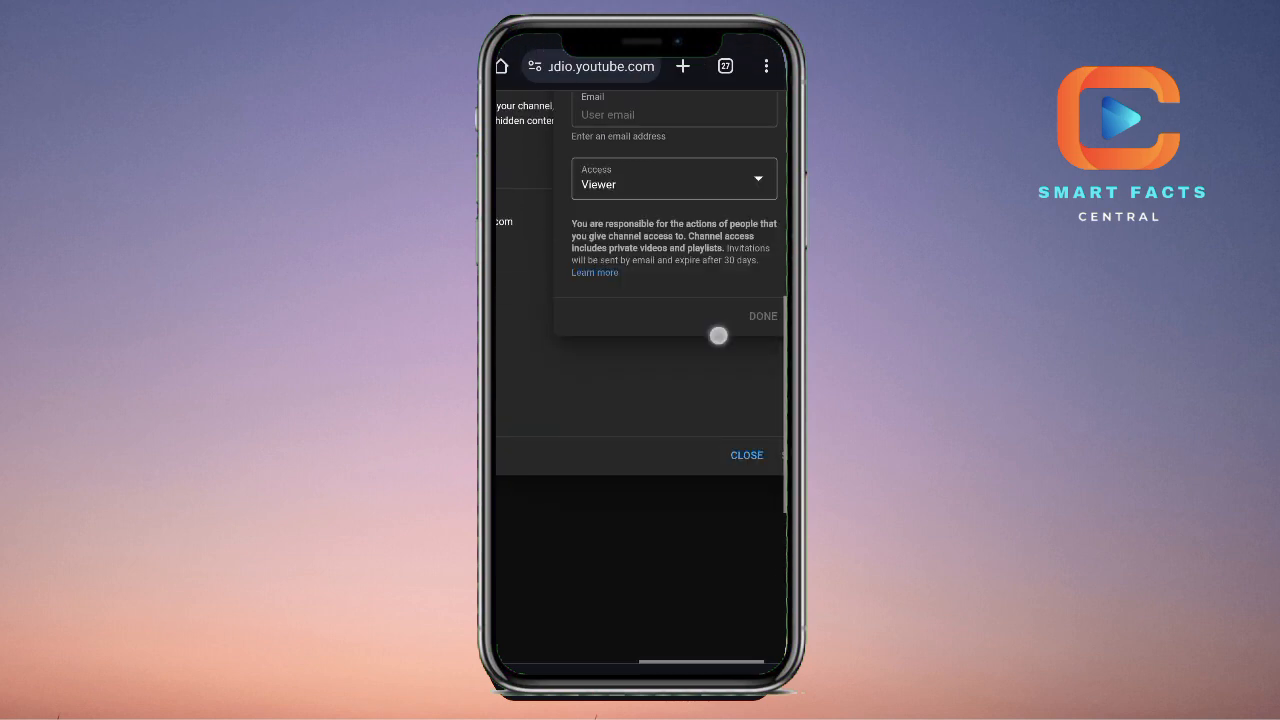
pyautogui.click(672, 178)
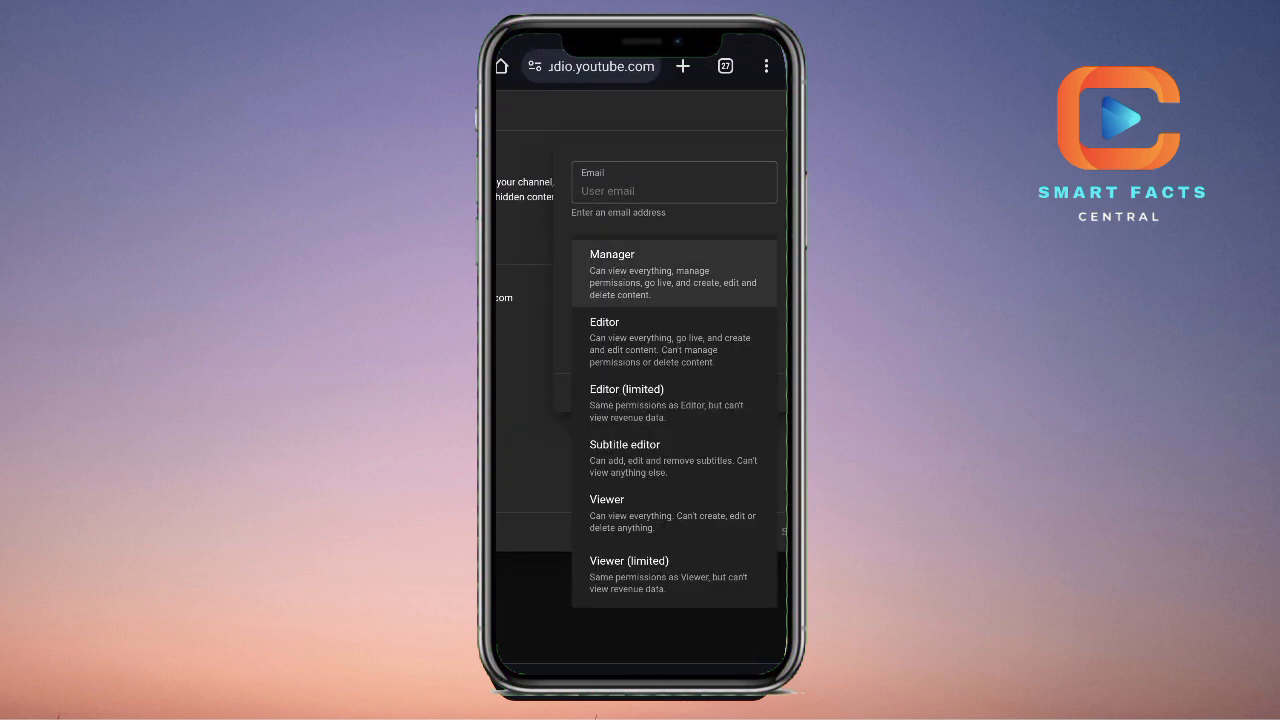
pyautogui.click(612, 272)
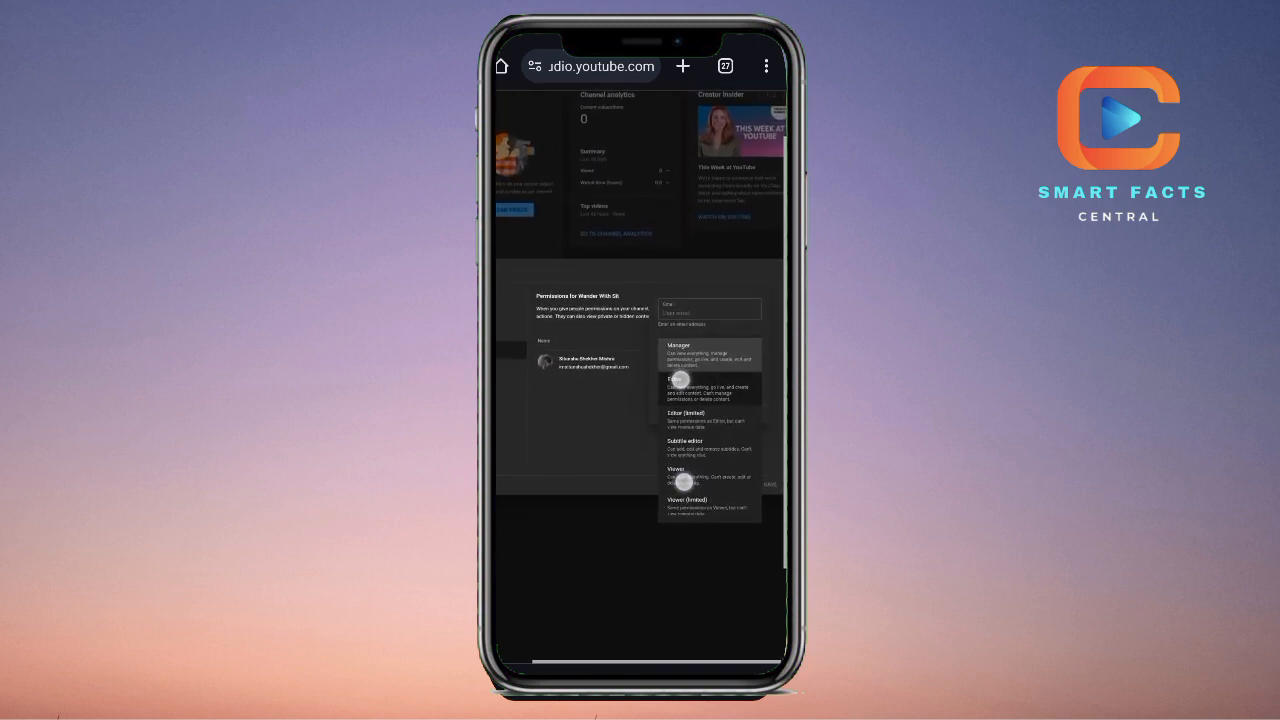
pyautogui.click(700, 344)
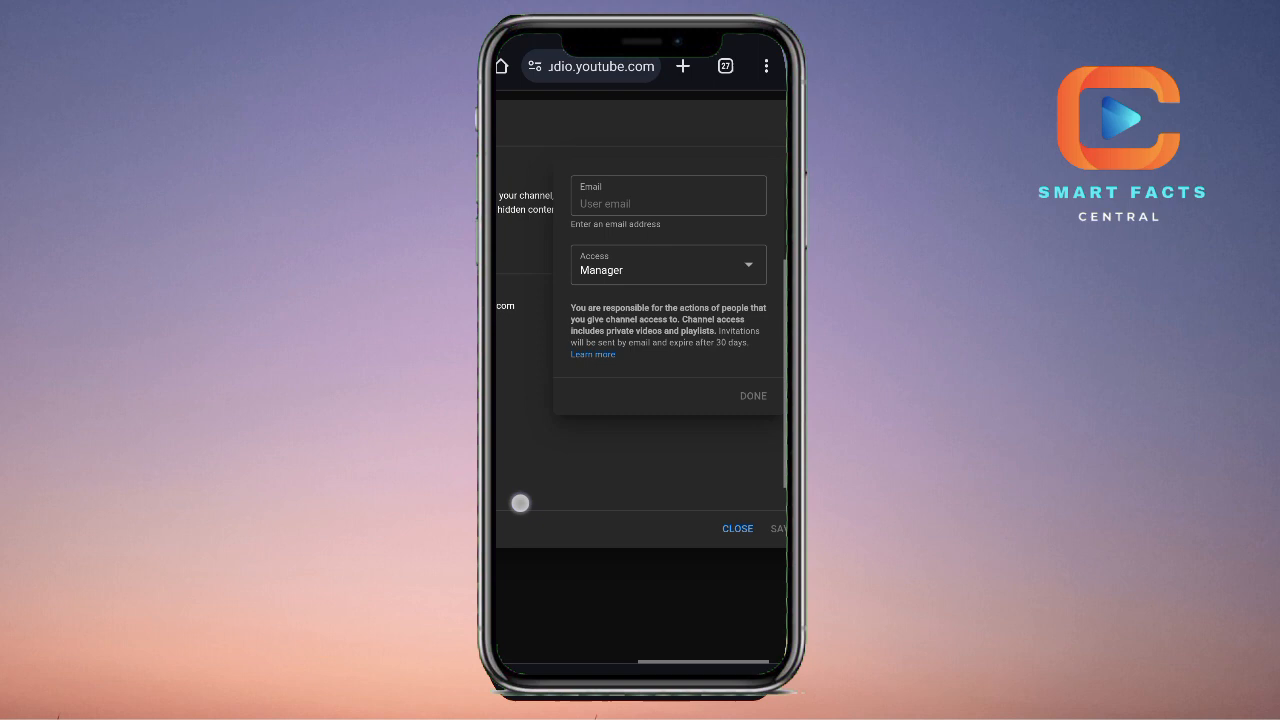